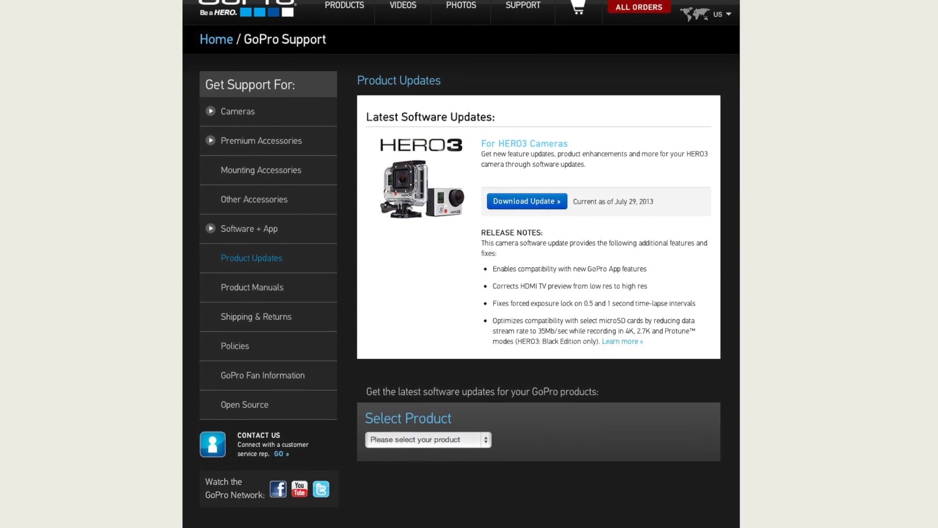
Step: Start the HERO3 software update via the Download Update button, opening the New Product Setup page
scroll(down, 3)
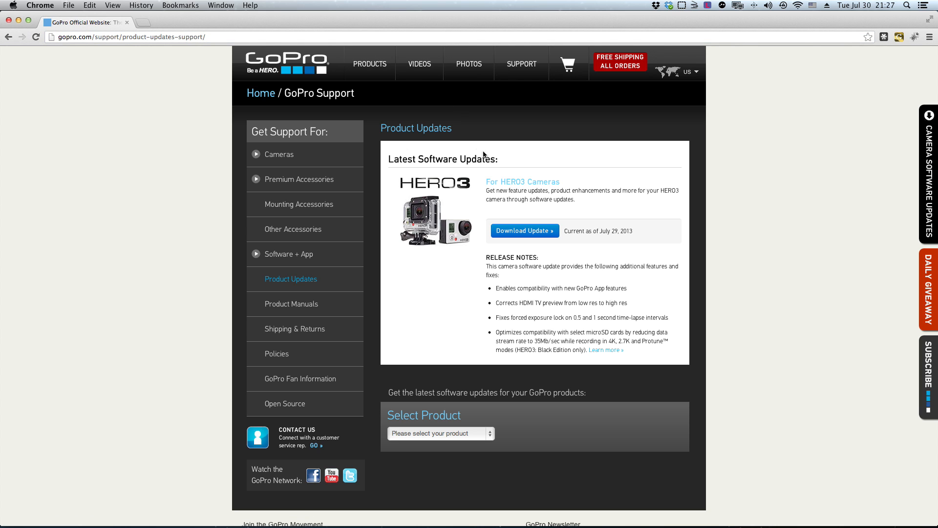
mouse_move(514, 225)
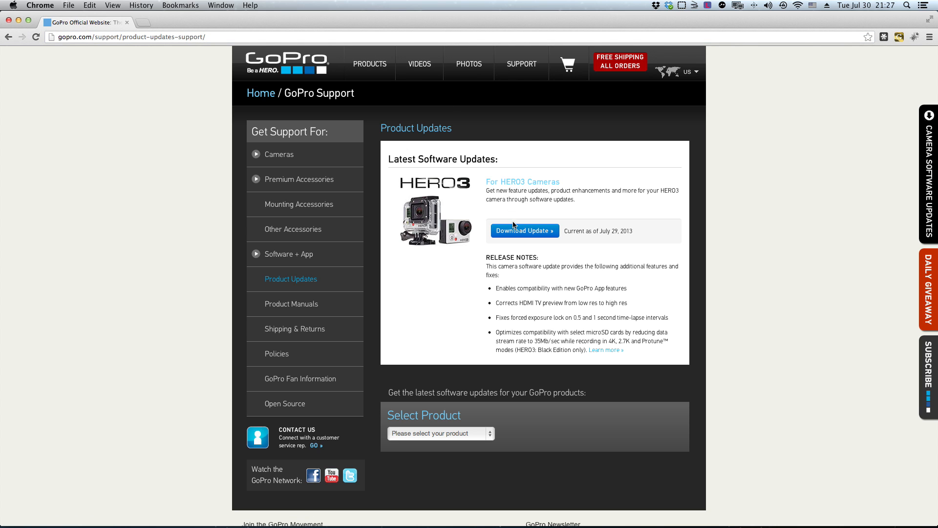
click(525, 231)
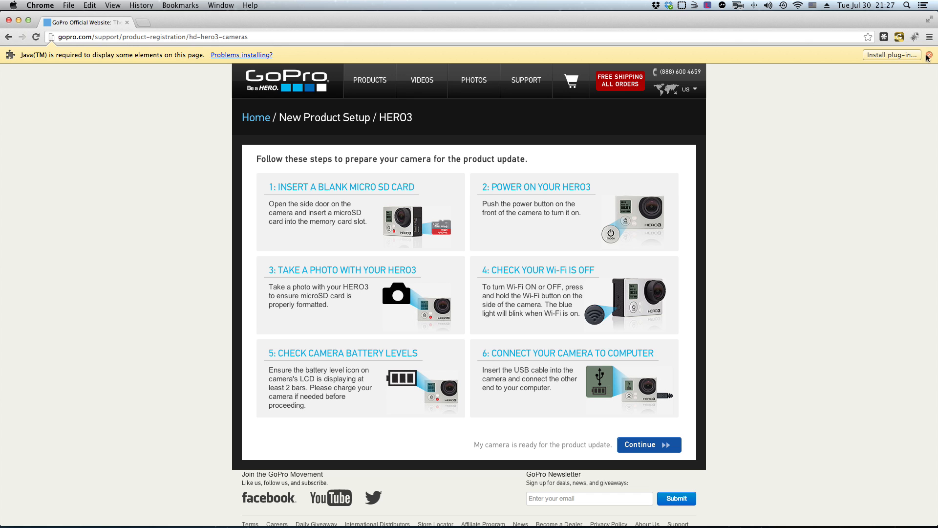
Step: Dismiss the yellow Java plug-in notice so the six preparation steps show uncluttered
click(929, 54)
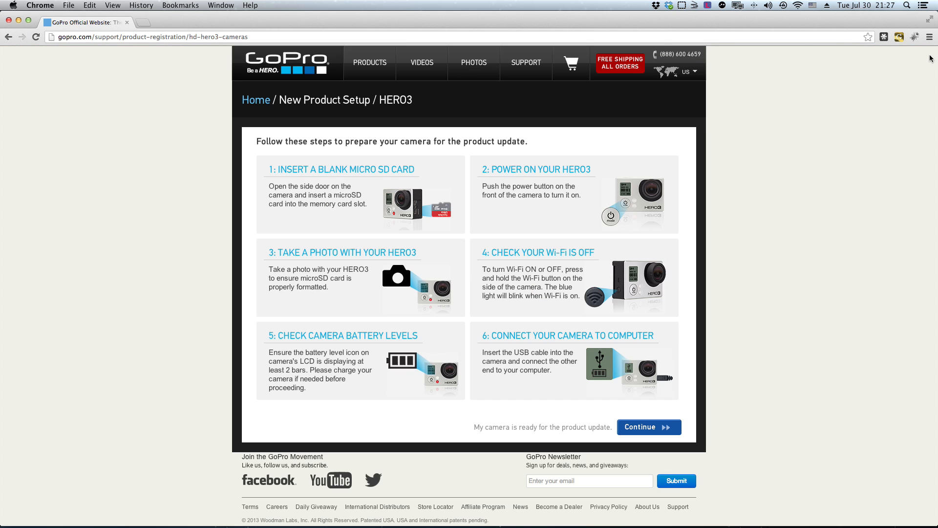
mouse_move(814, 100)
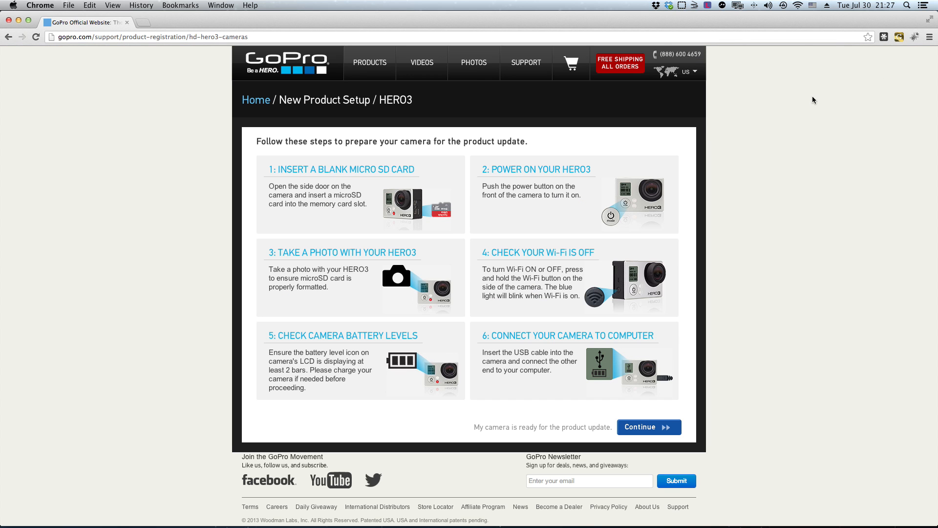
mouse_move(808, 101)
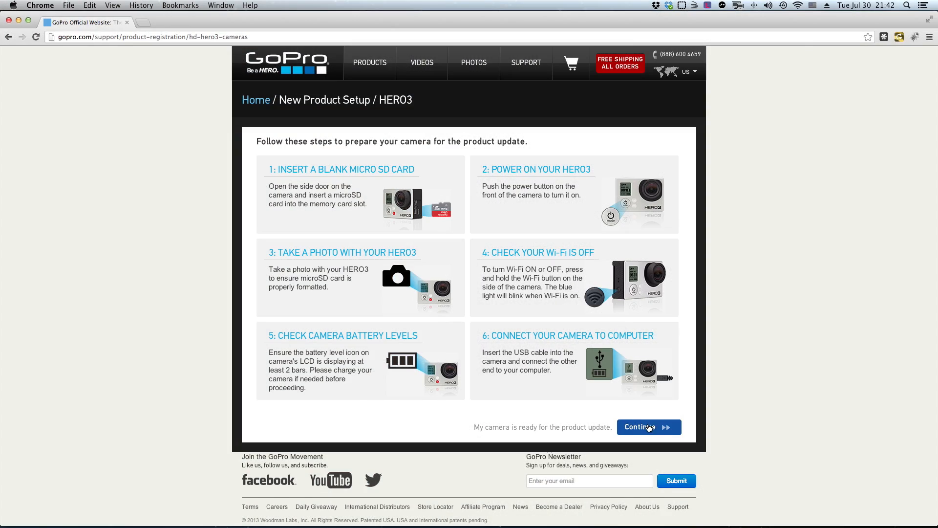
Step: Confirm the camera is ready, submit the Product Registration and Camera Info, reaching Camera Setup
click(649, 427)
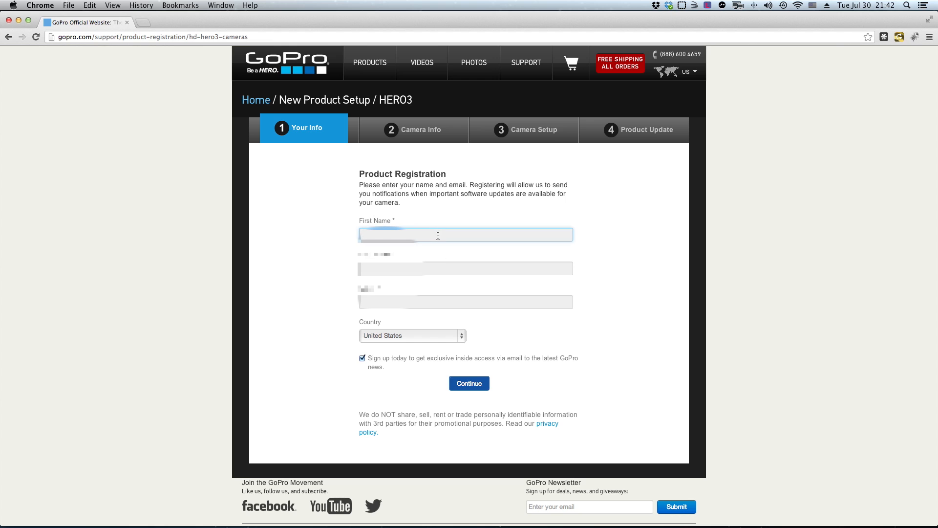
click(465, 301)
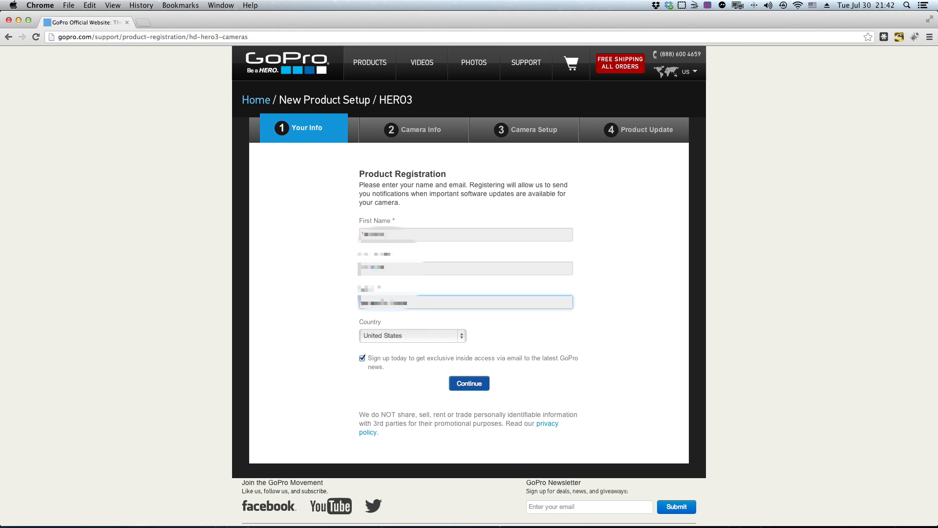
click(469, 383)
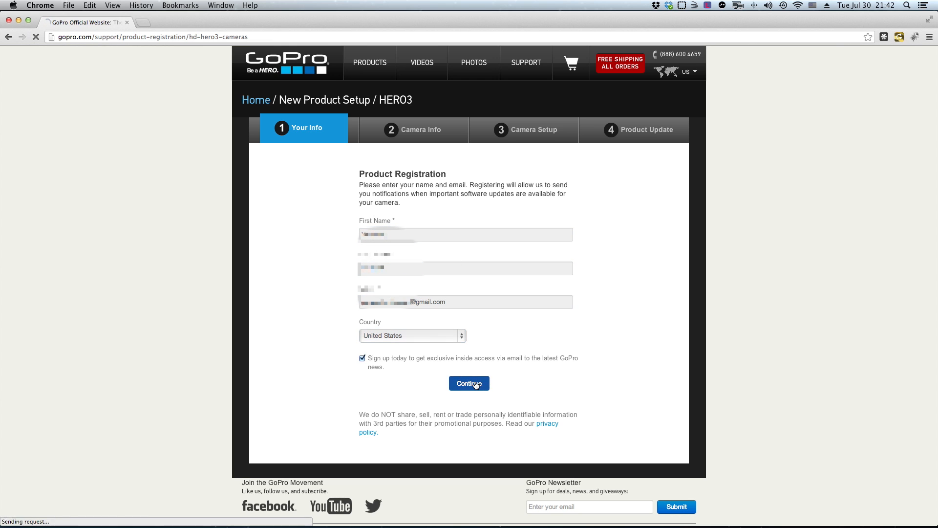
click(469, 383)
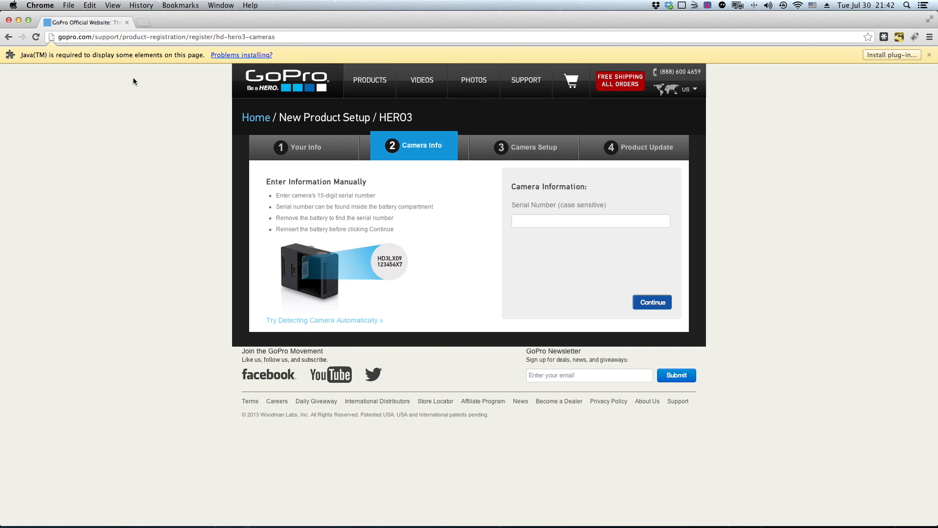
click(652, 302)
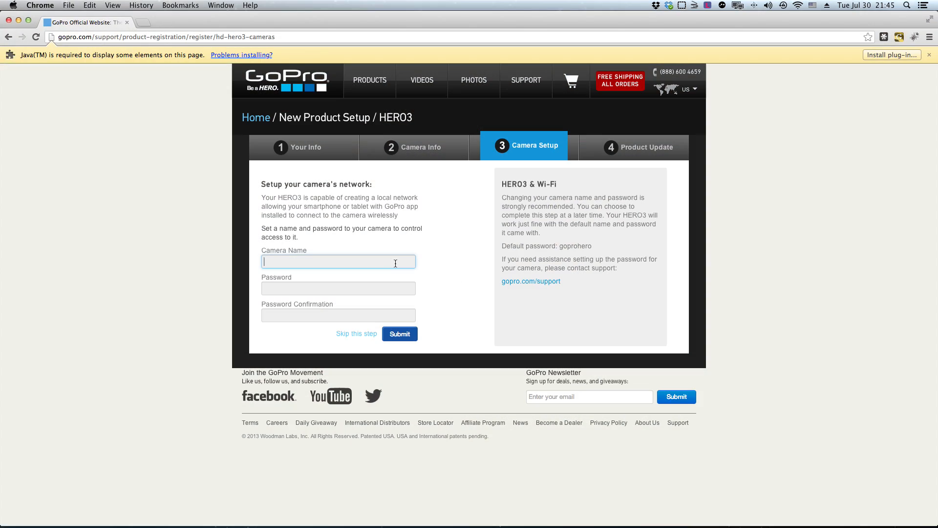
Step: Name the camera GoPronaut with a password and confirmation, and submit the network form
text(GoPronaut)
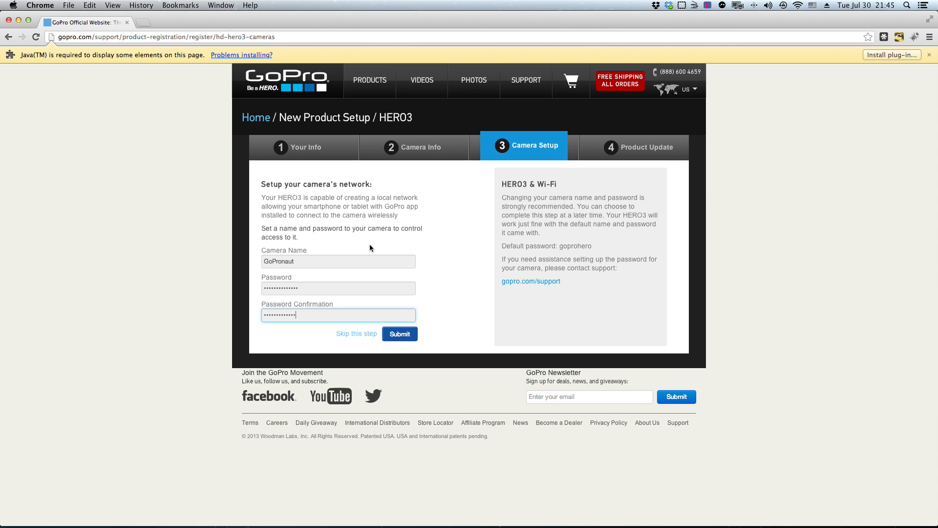
click(400, 334)
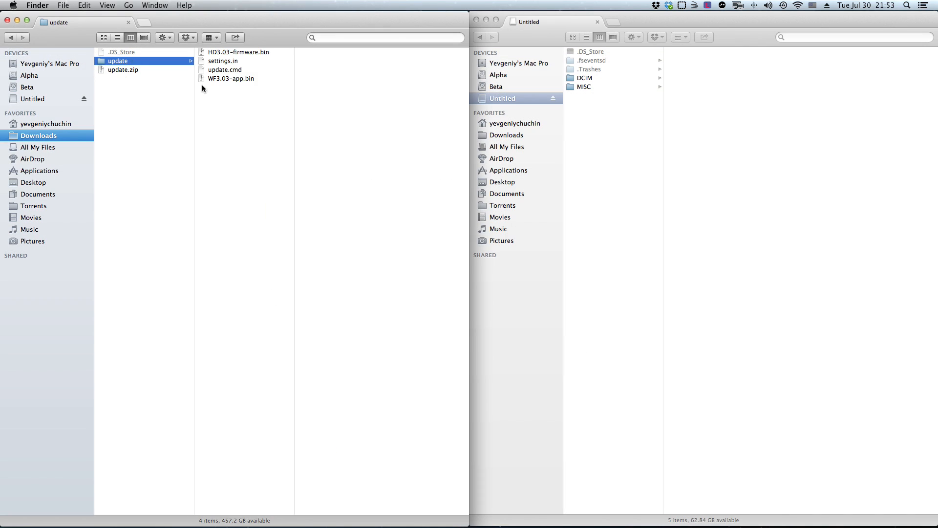
Step: Copy the 3.03 update folder from Downloads onto the Untitled SD card
drag(231, 65, 598, 108)
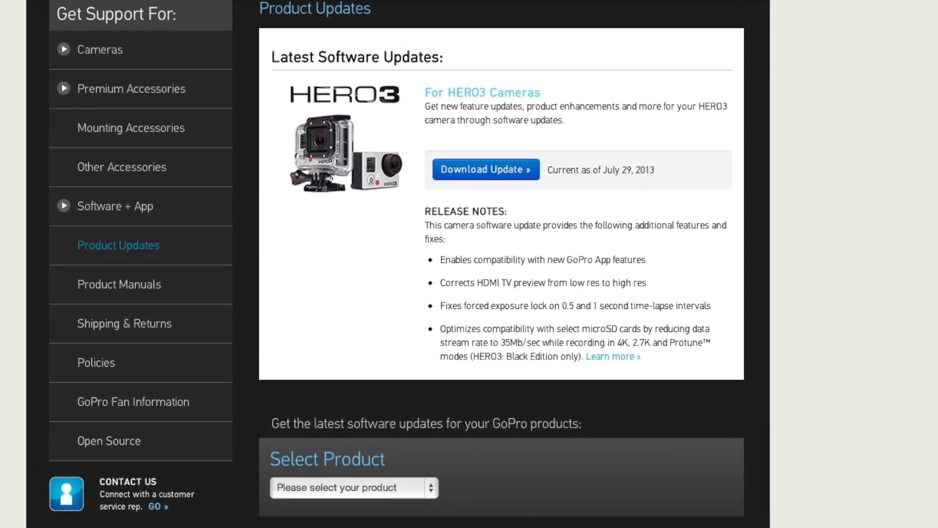
Step: Follow the 'Learn more' link in the HERO3 release notes to the SD Card Recommendations page
scroll(down, 3)
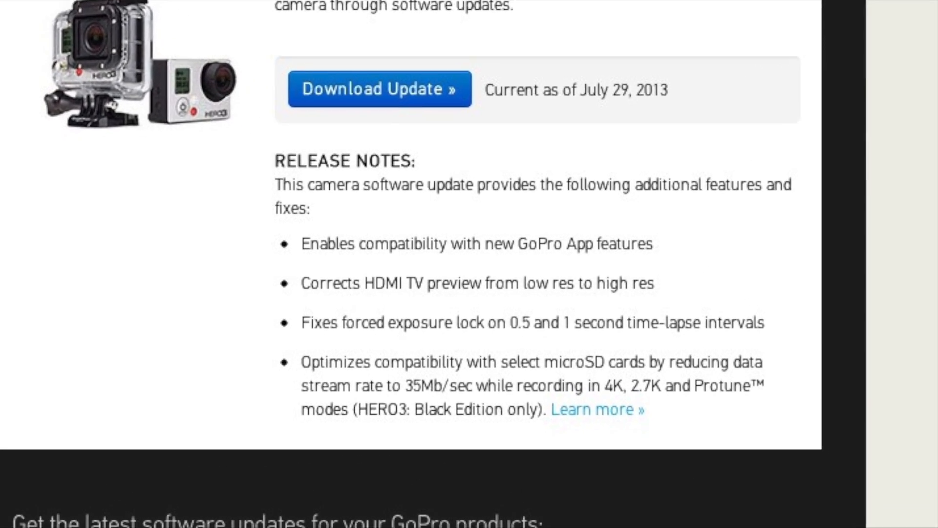
click(598, 409)
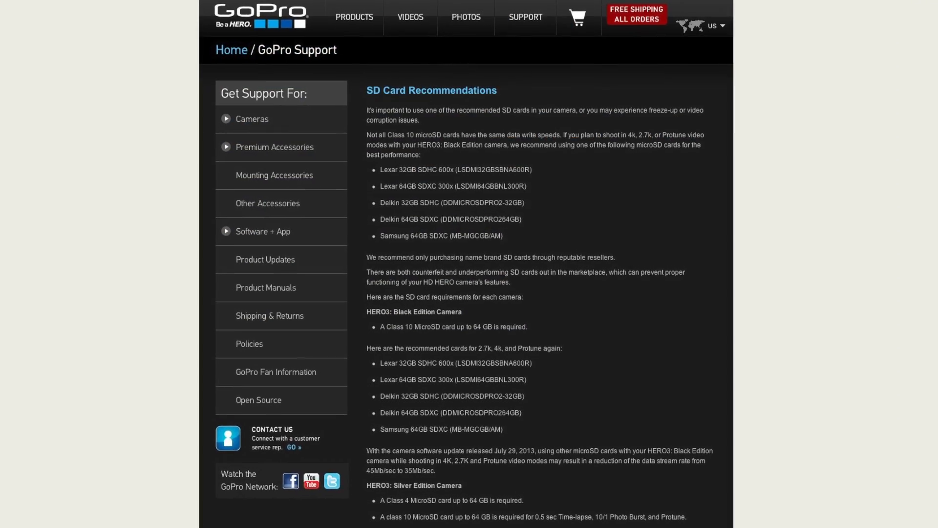
scroll(down, 3)
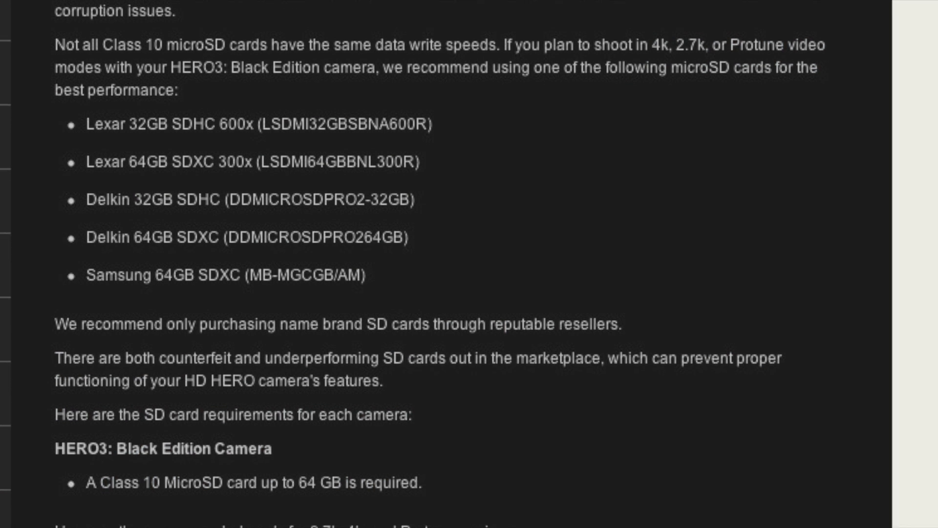
scroll(down, 3)
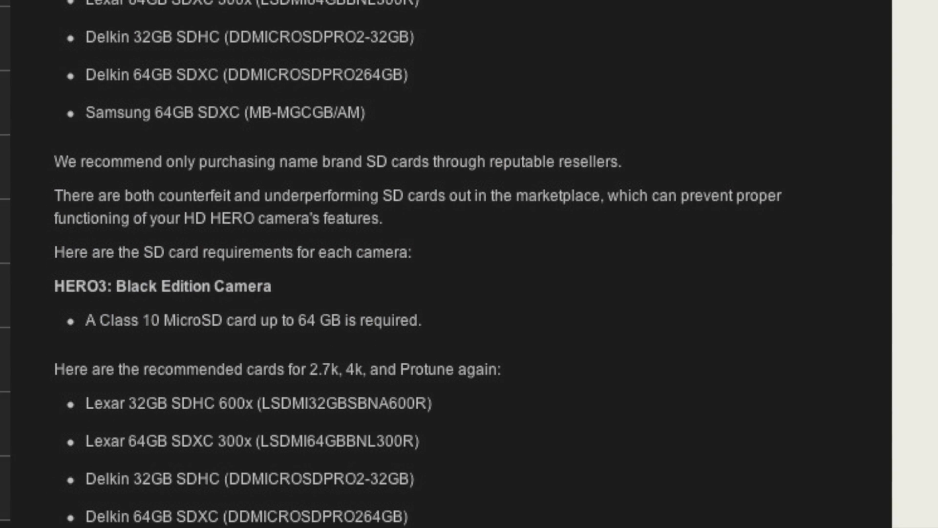
scroll(down, 3)
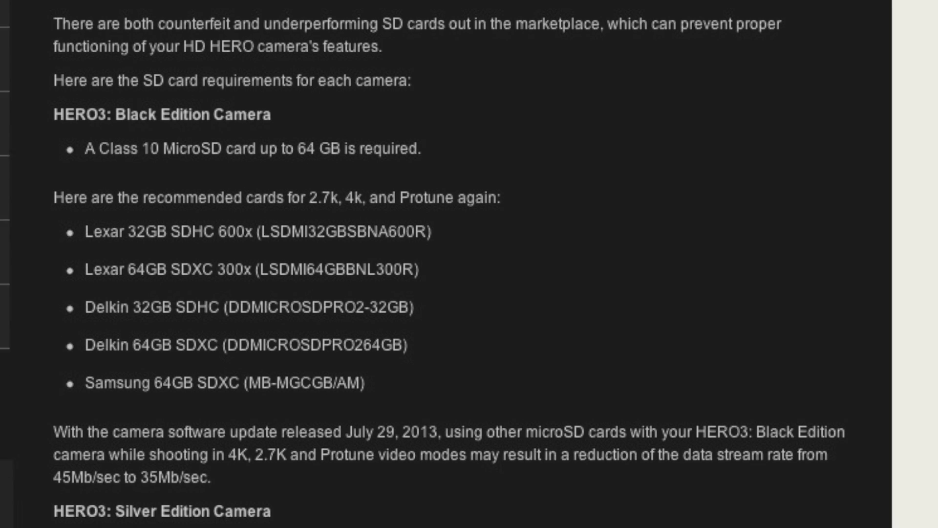
scroll(down, 3)
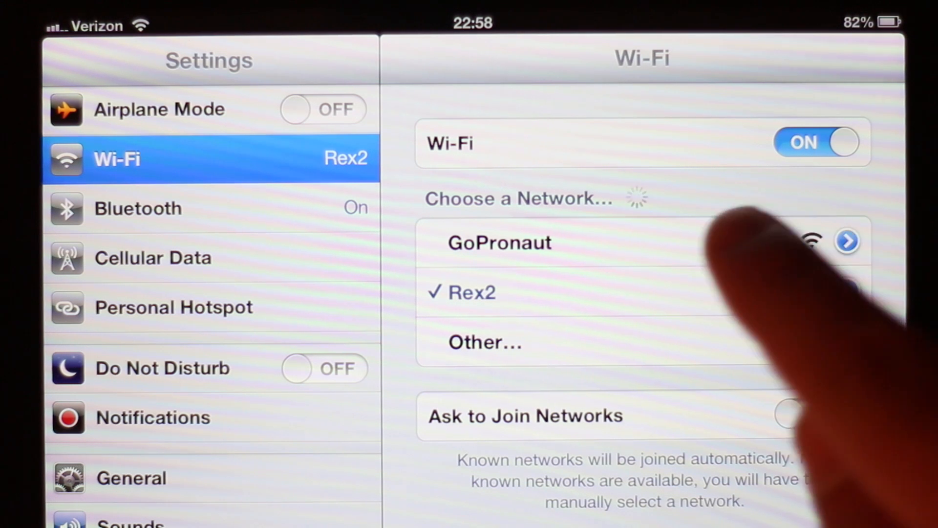
Step: Join the camera's GoPronaut Wi-Fi network from the iPad's network list
click(499, 242)
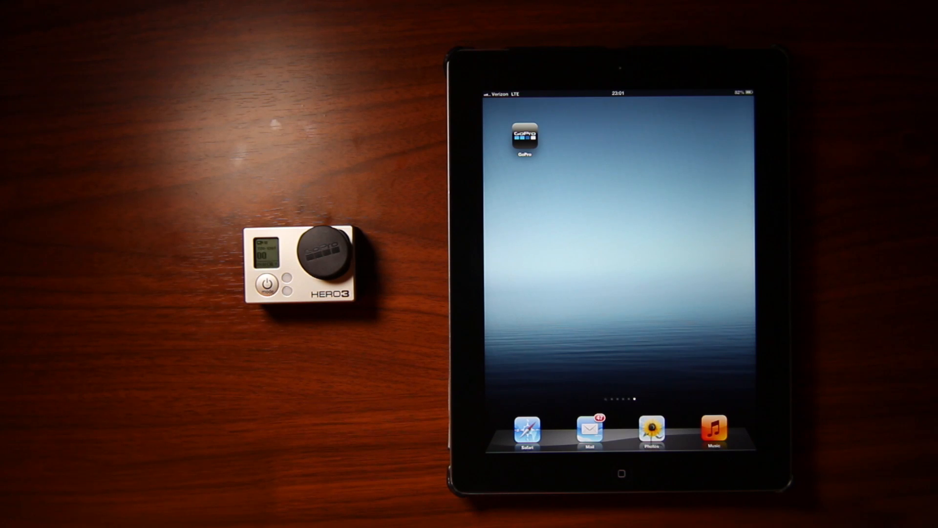
Step: Launch the GoPro app and browse the Hero3-Black Edition's six media files as thumbnails
click(524, 139)
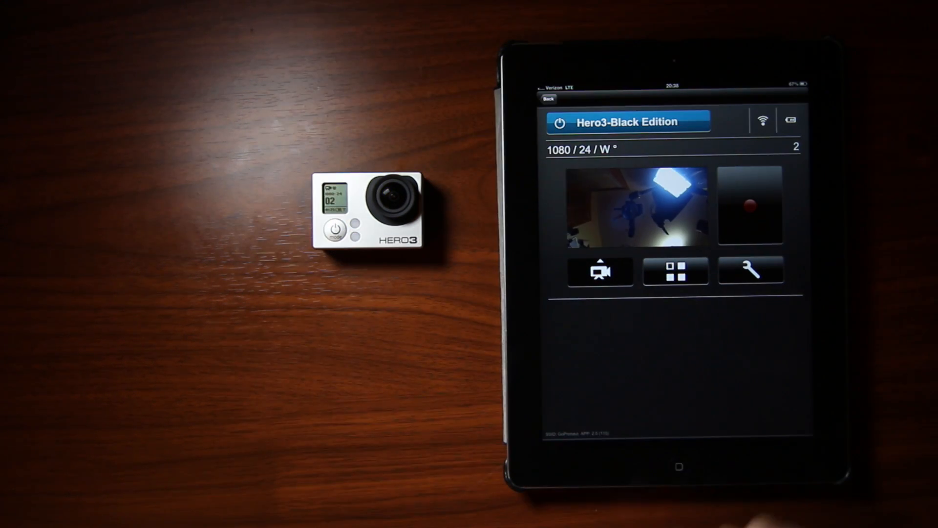
click(675, 271)
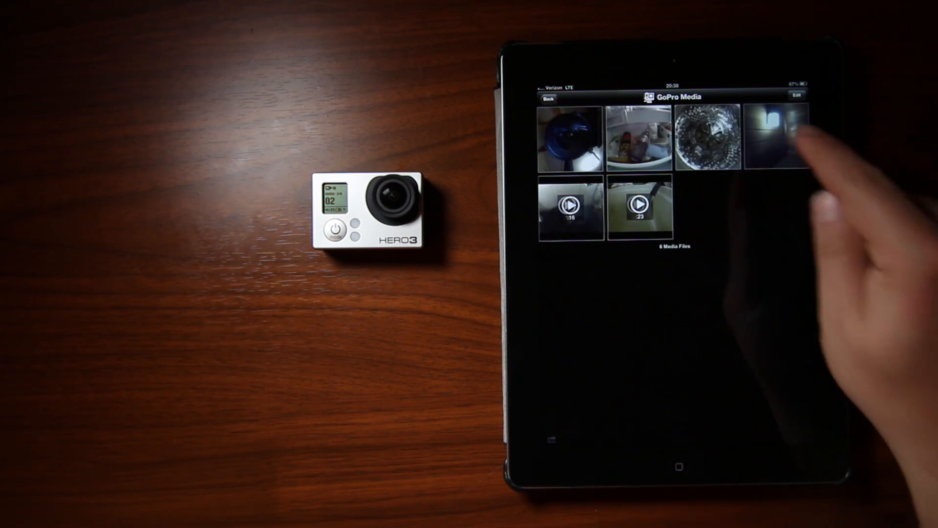
Step: Copy a camera file to the iPad at High Resolution so it lands in the GoPro Album
click(772, 129)
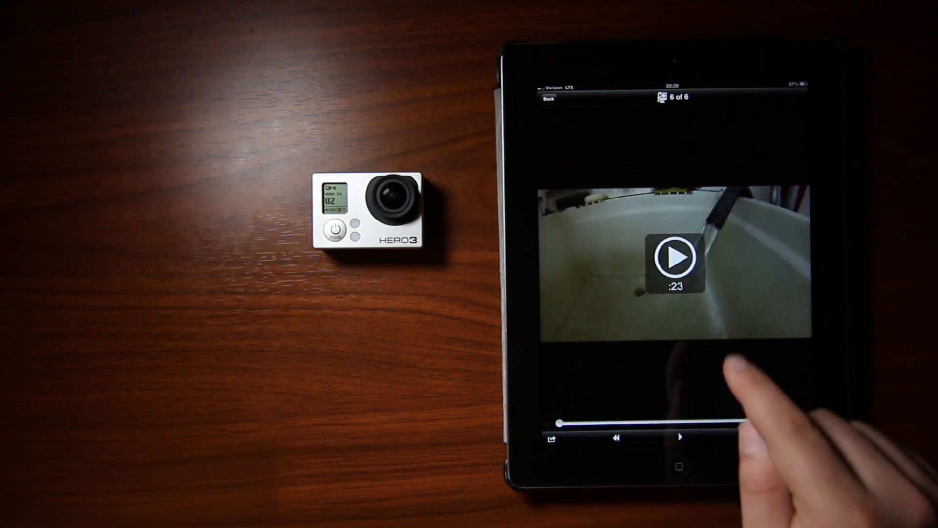
click(674, 258)
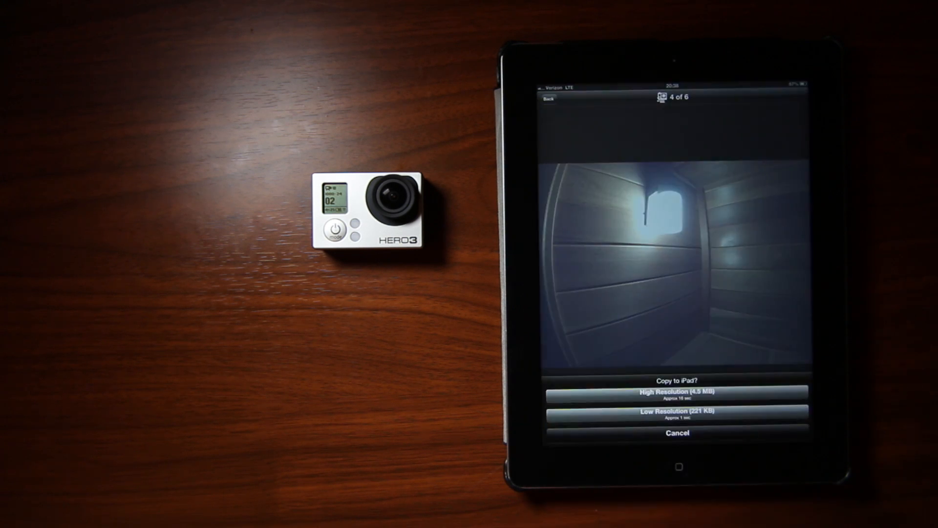
click(681, 393)
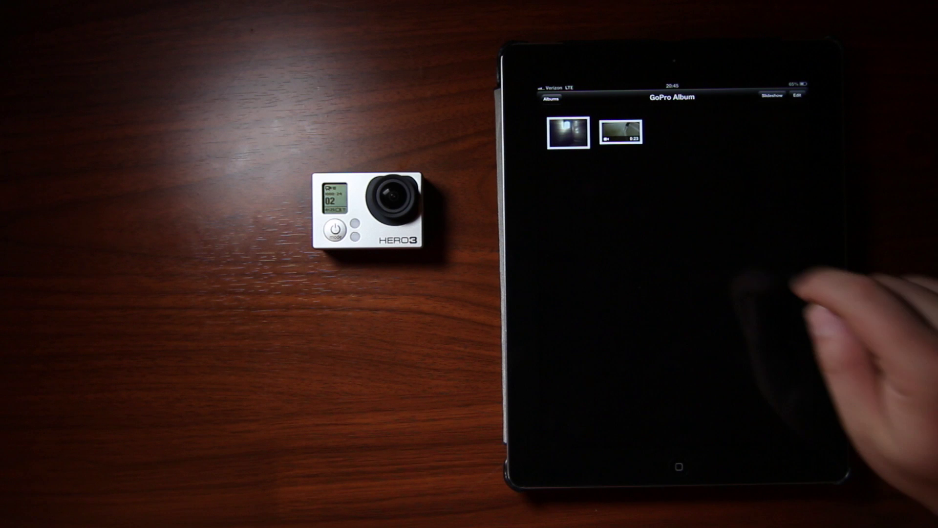
Step: Tap an item in the GoPro Album, leading to the Device + Capture Mode Compatibility table
click(567, 133)
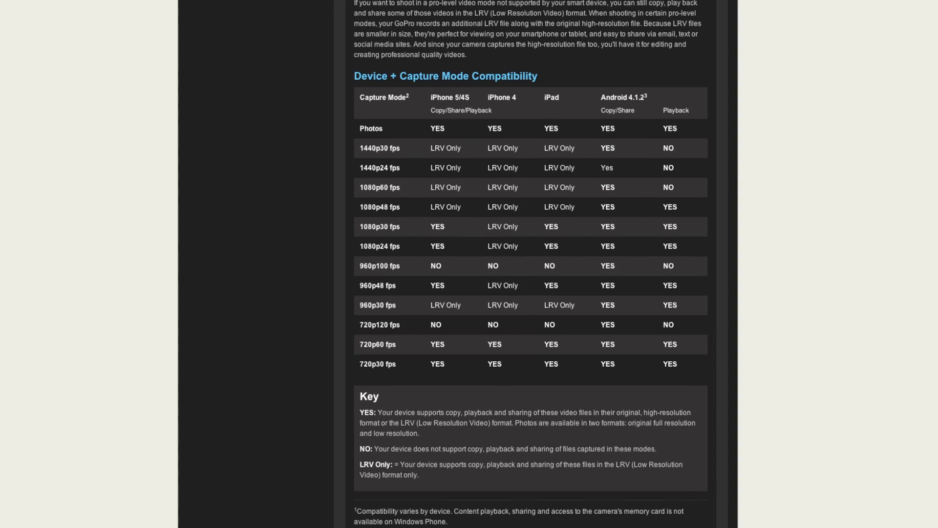
Step: Play the camera's only media file, the 10-second video clip, in the GoPro App
scroll(down, 3)
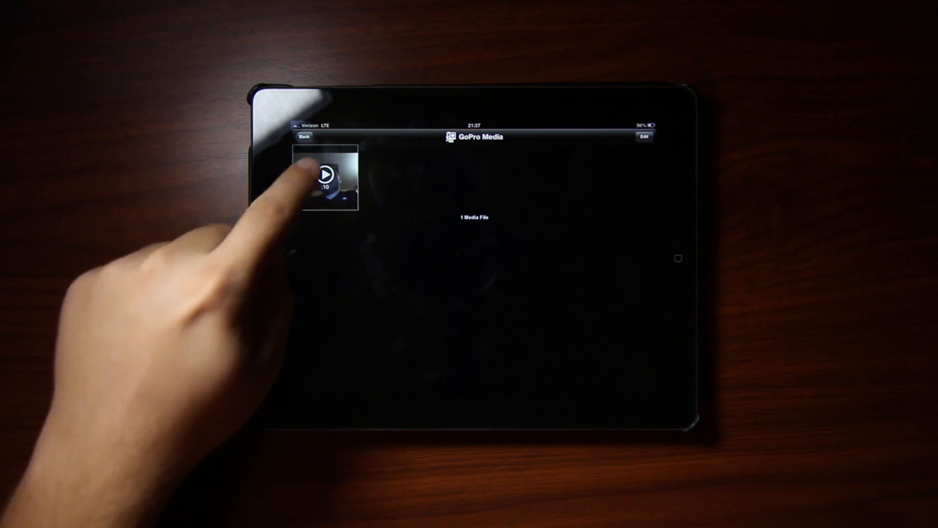
click(326, 174)
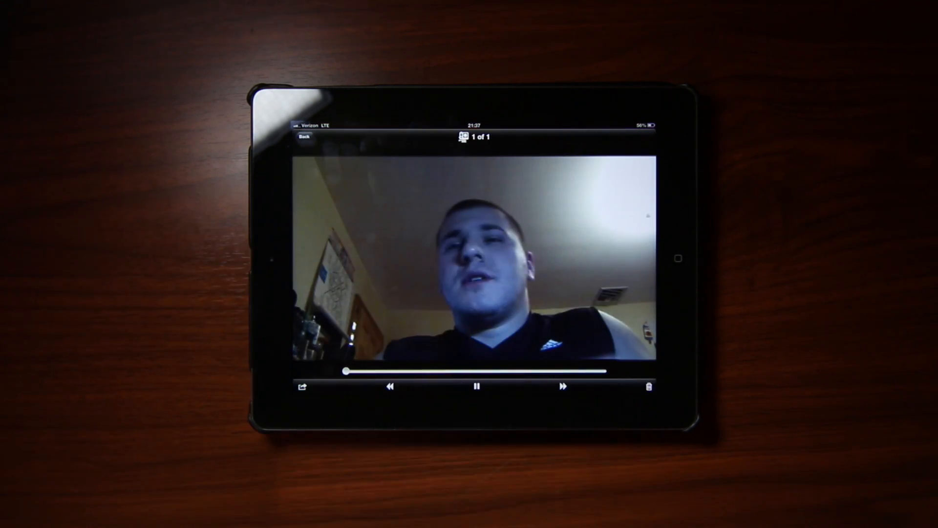